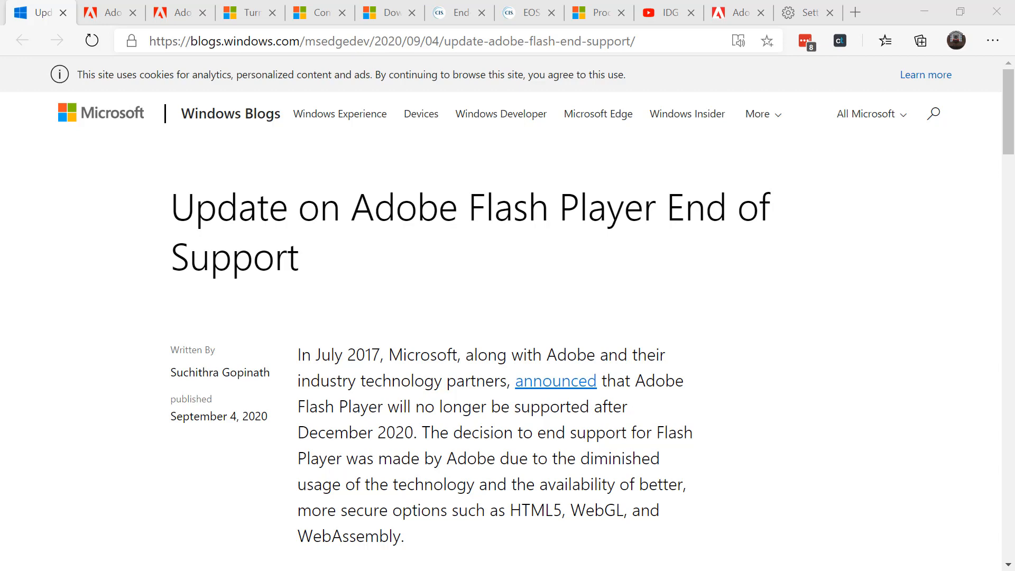
View the 'Plug-in blocked' notice on Adobe's Flash Player page.
click(735, 12)
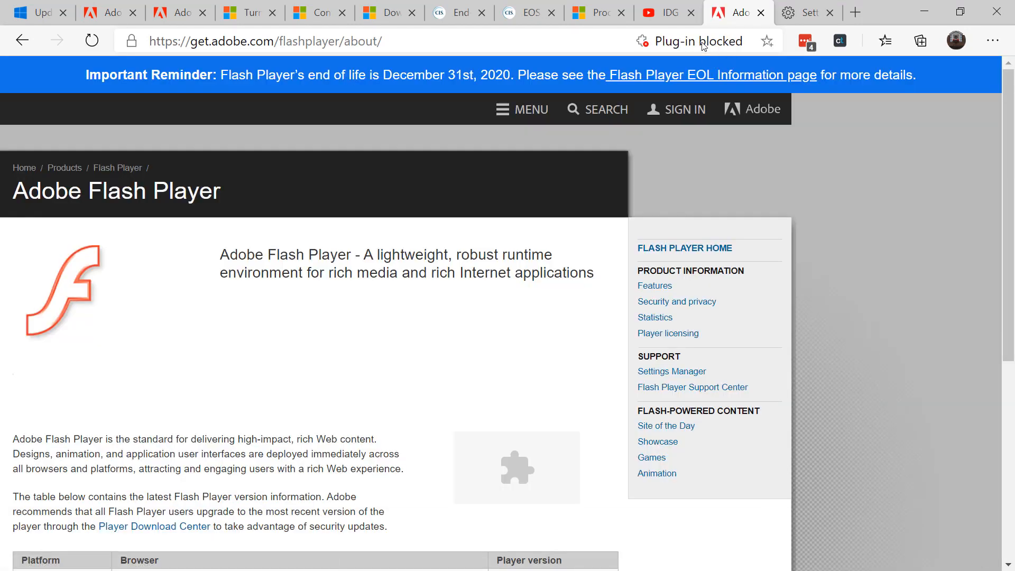
click(690, 41)
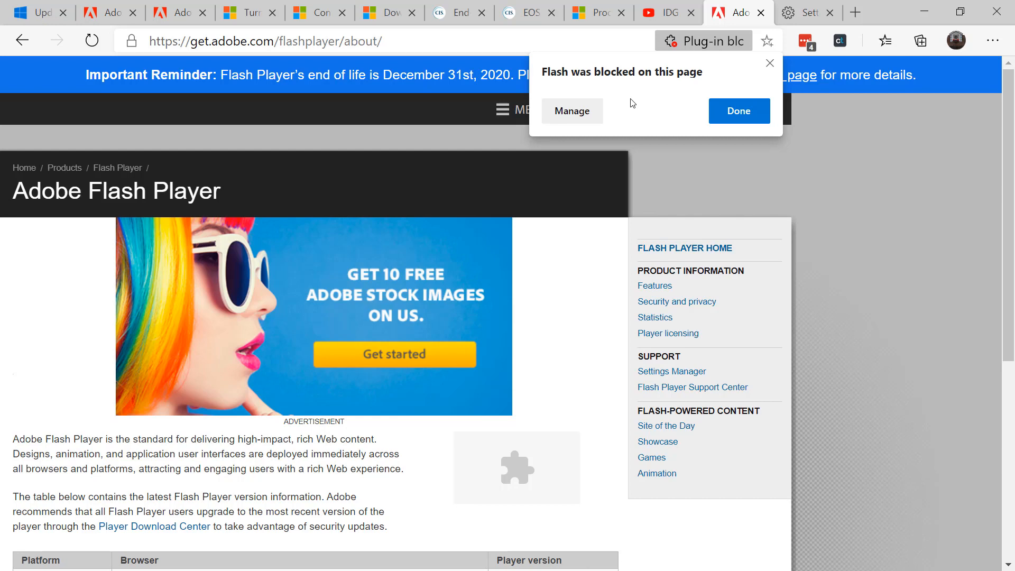
mouse_move(623, 108)
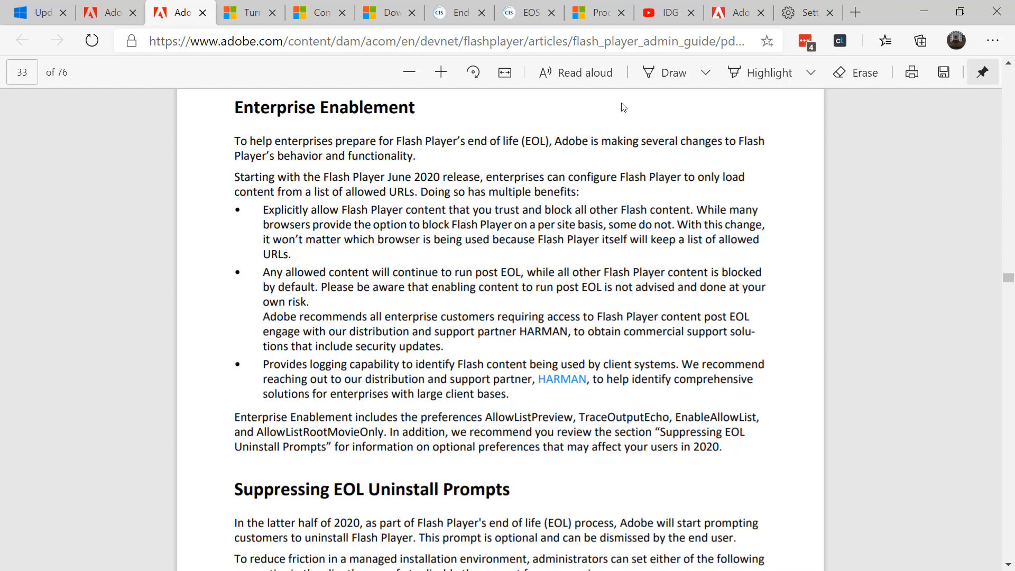
Read the admin guide down to EnableAllowList, then move to the Turn on Adobe Flash article.
scroll(down, 3)
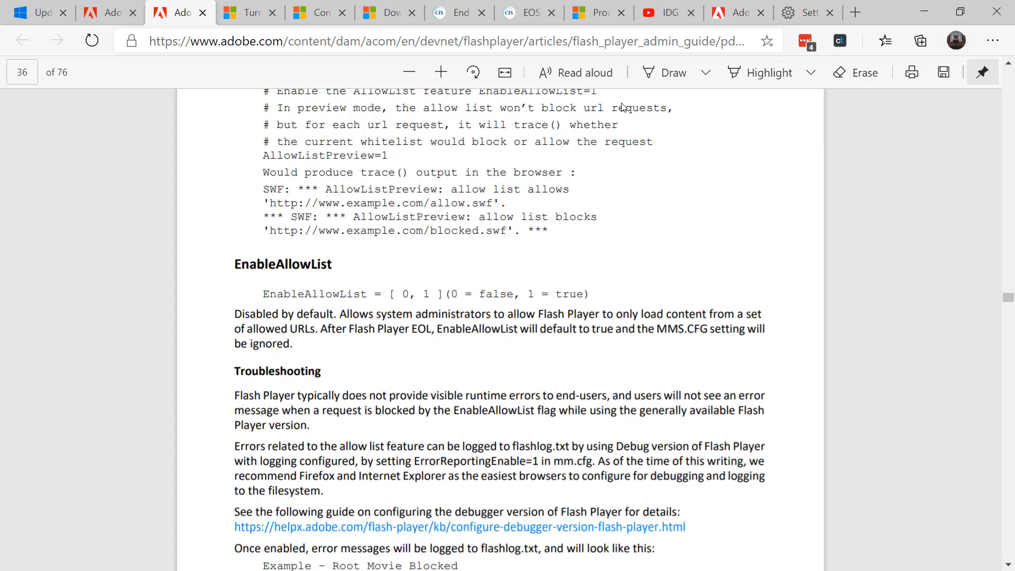
click(248, 12)
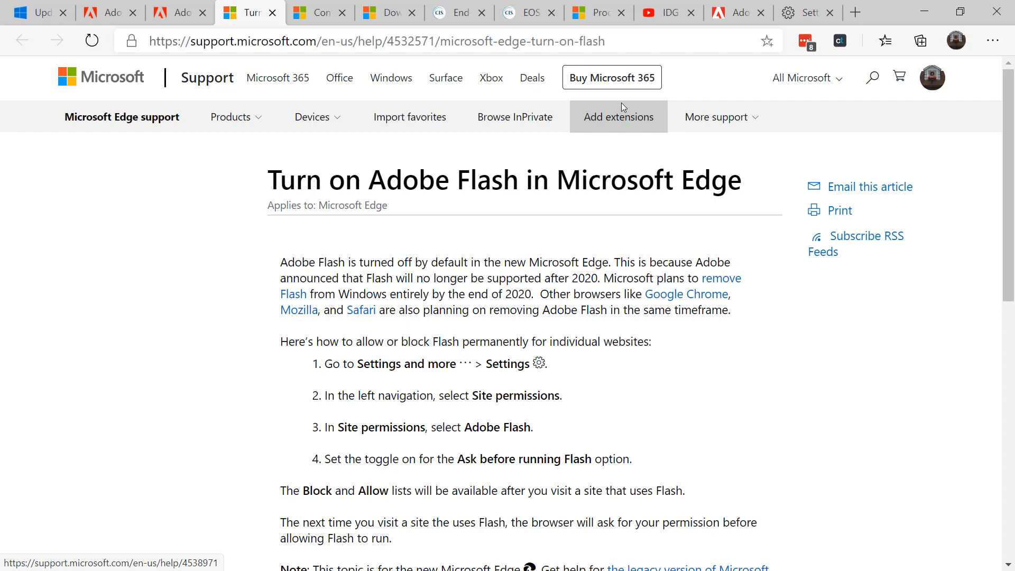
mouse_move(319, 25)
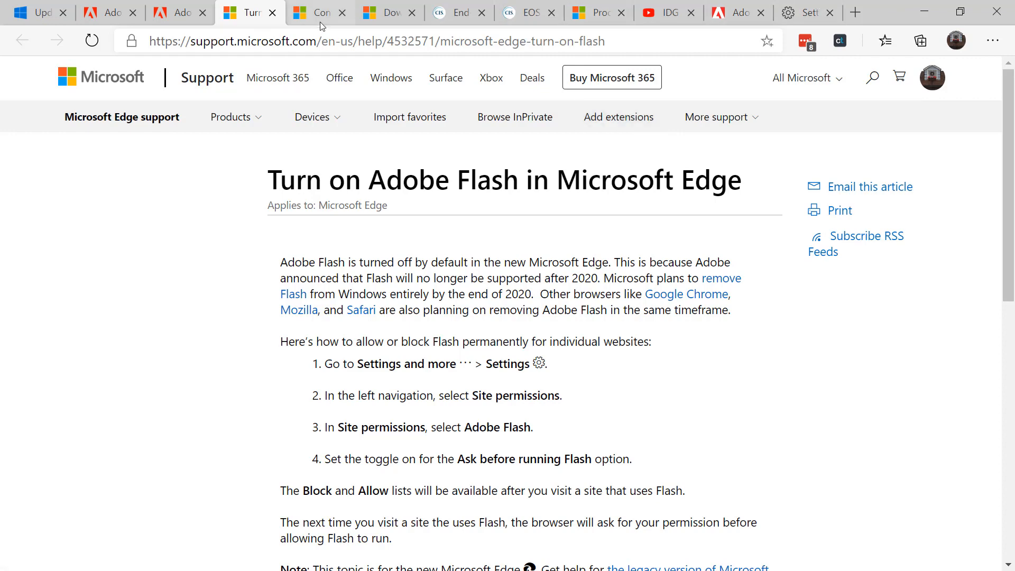
Bring up the Edge policy settings article and then the Local Group Policy Editor.
click(317, 12)
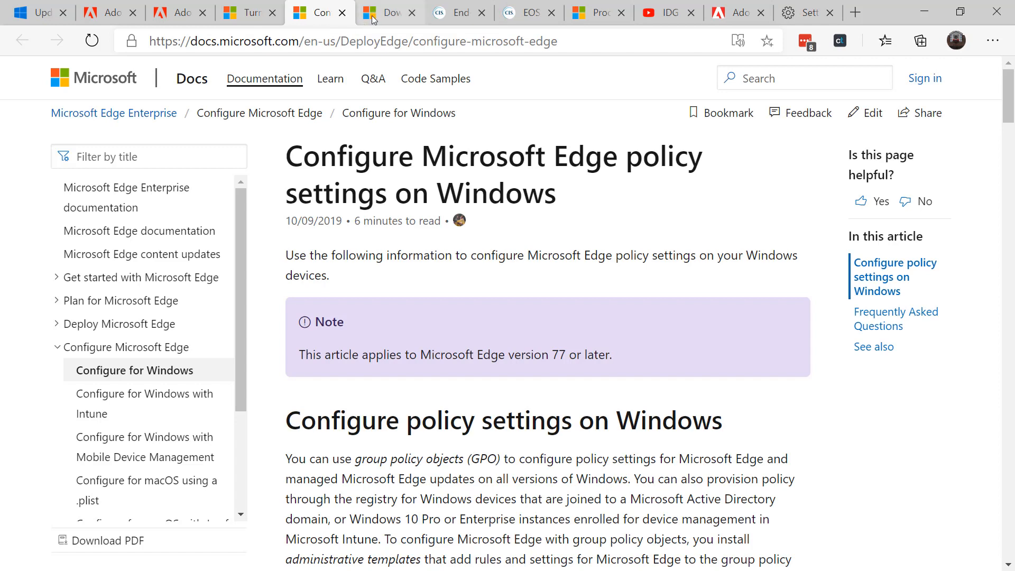
click(389, 12)
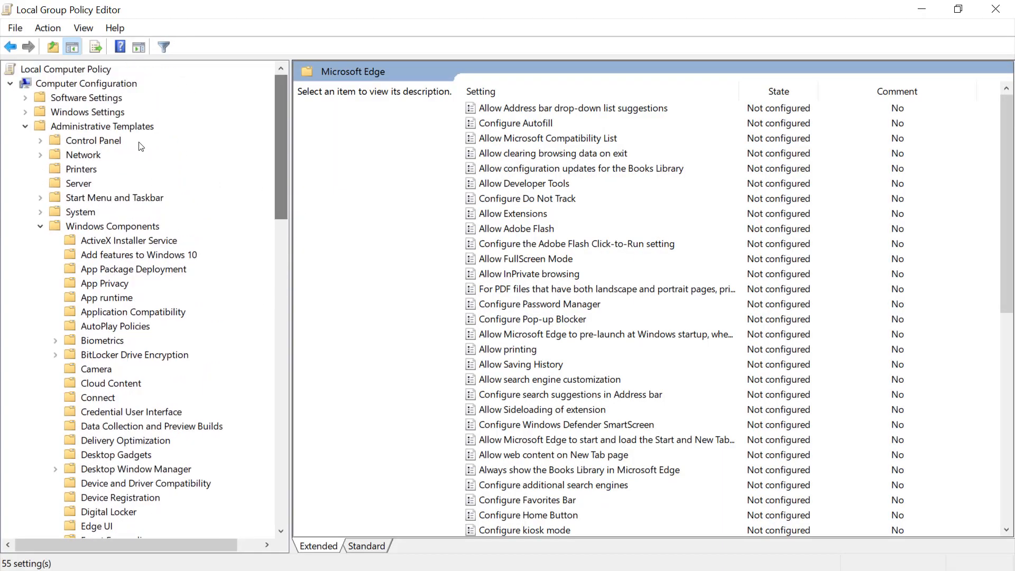
Set the Microsoft Edge 'Allow Adobe Flash' policy to Disabled.
scroll(down, 3)
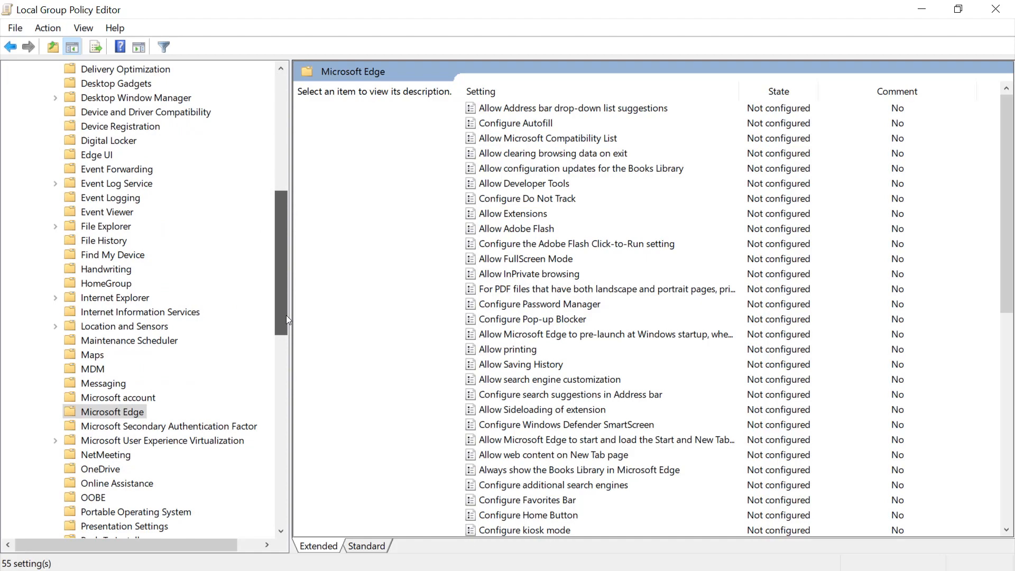
scroll(down, 3)
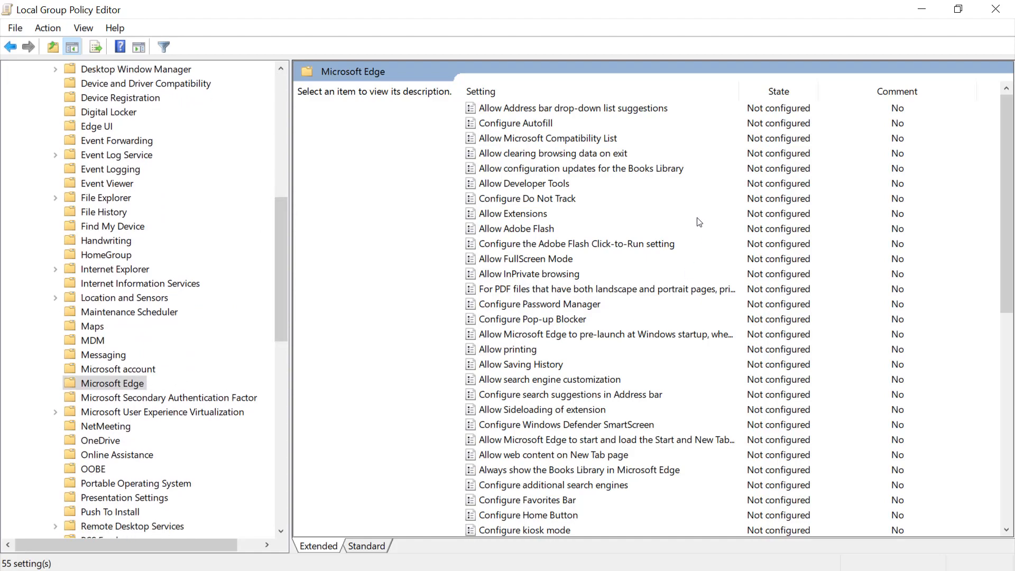
click(517, 228)
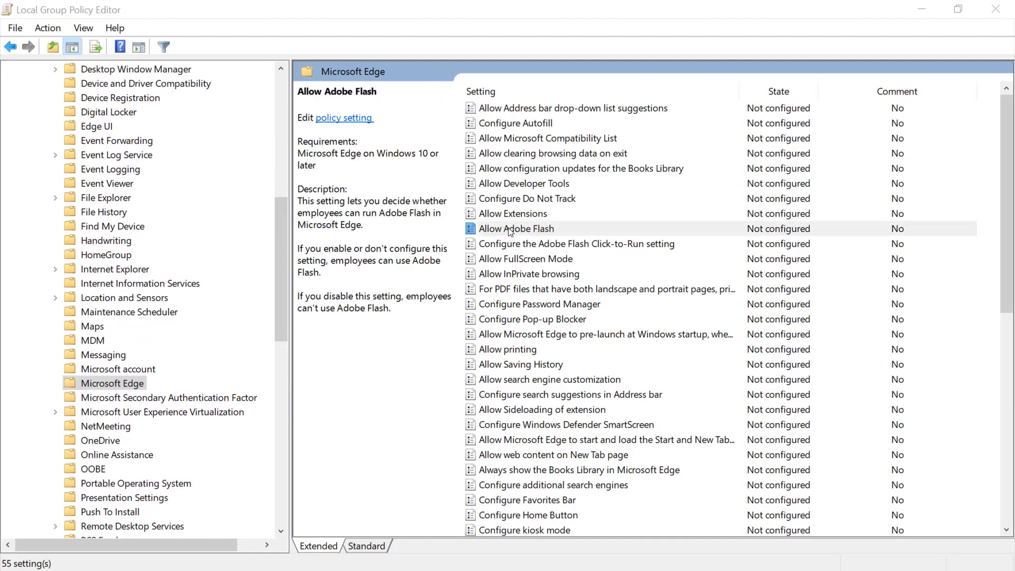
double_click(516, 229)
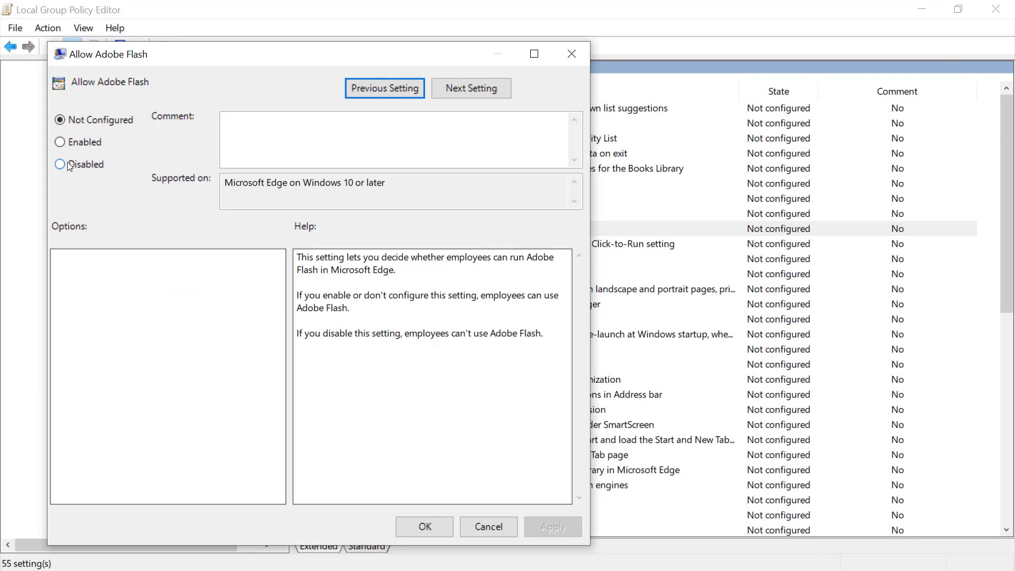
click(60, 164)
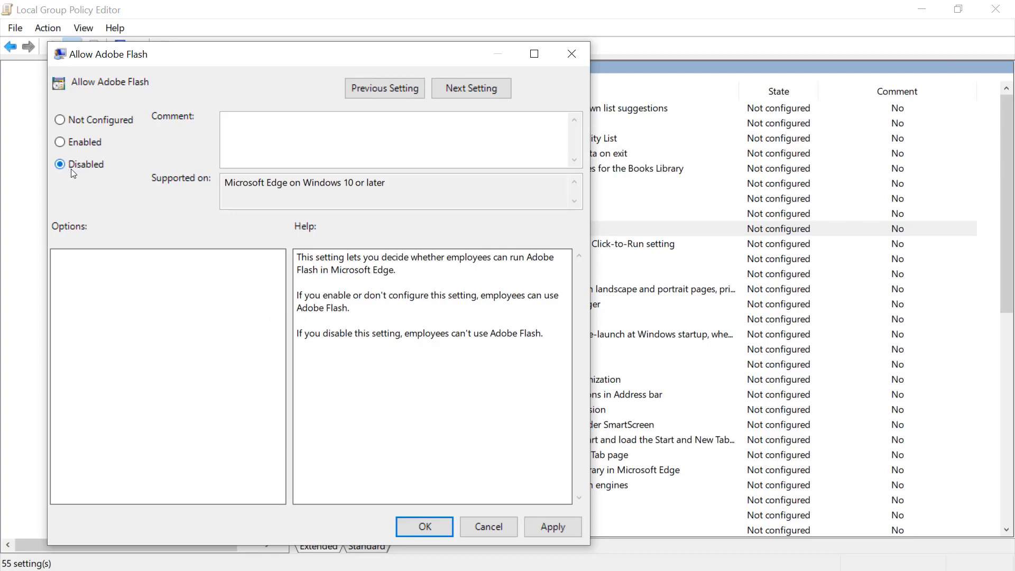
mouse_move(124, 188)
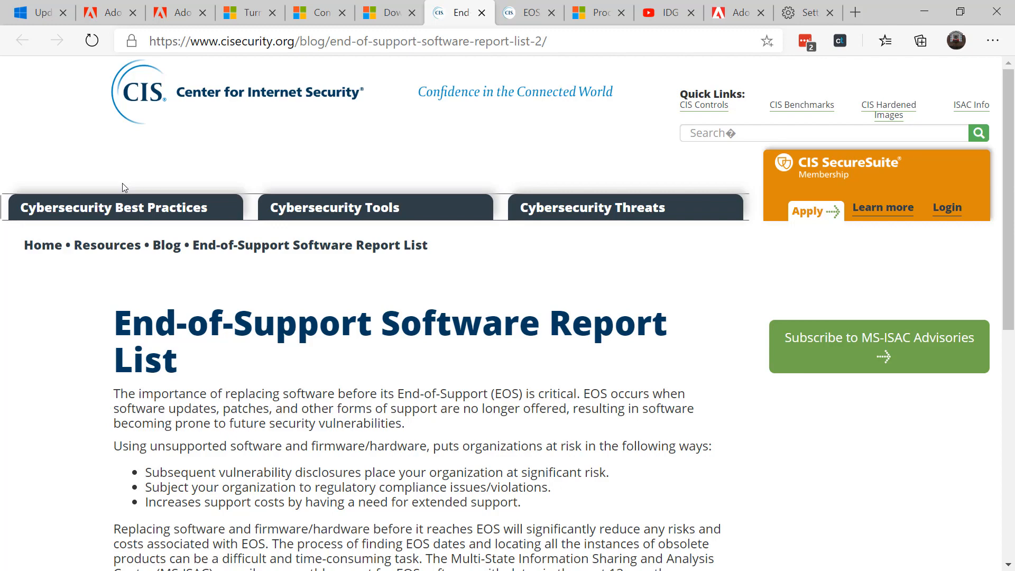
Open the CIS EOS Report - August 2020 PDF.
scroll(down, 3)
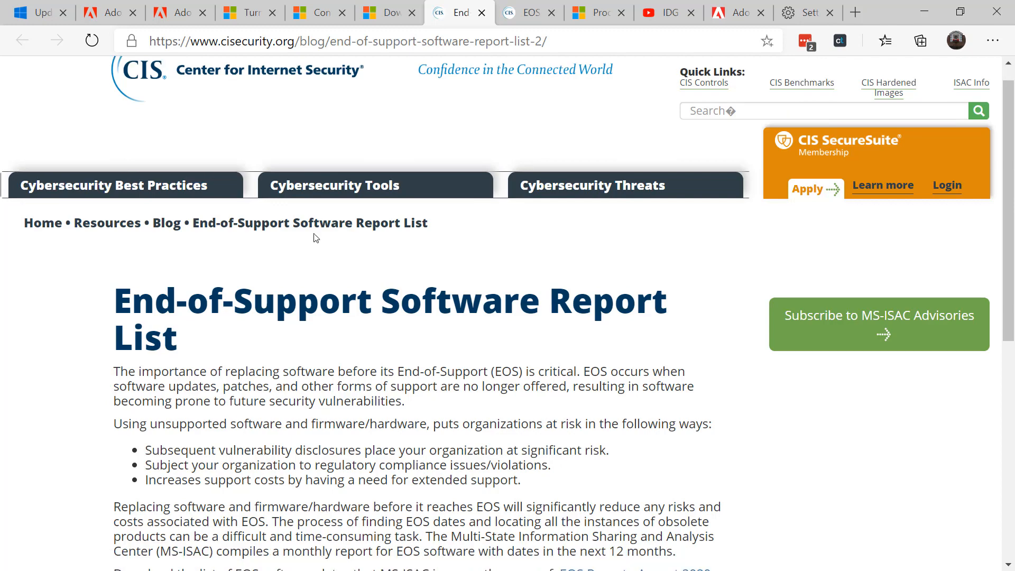
scroll(down, 3)
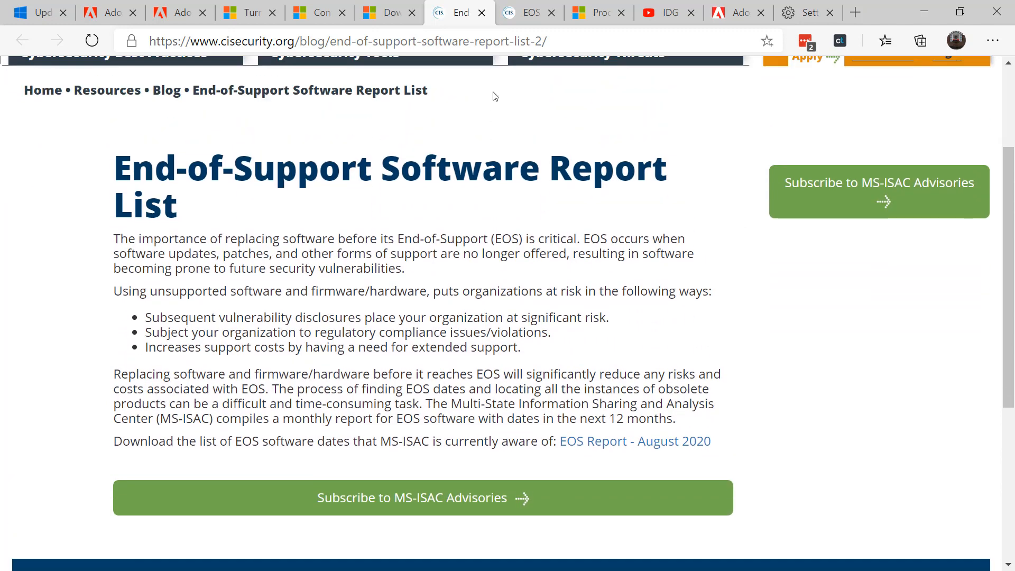
click(634, 441)
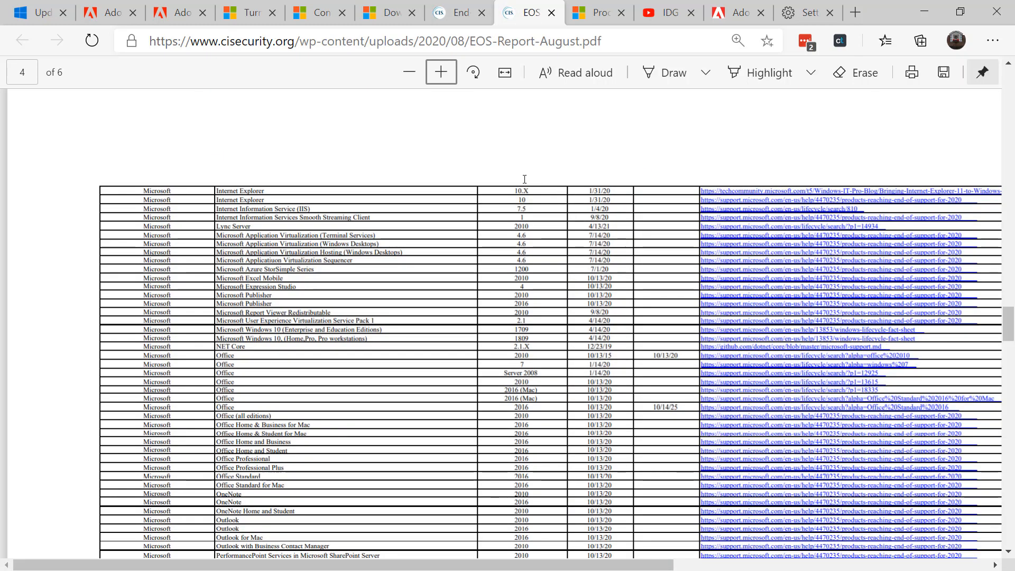
Review page 4 of the EOS report, then switch to the IDG TECHtalk YouTube channel.
scroll(down, 3)
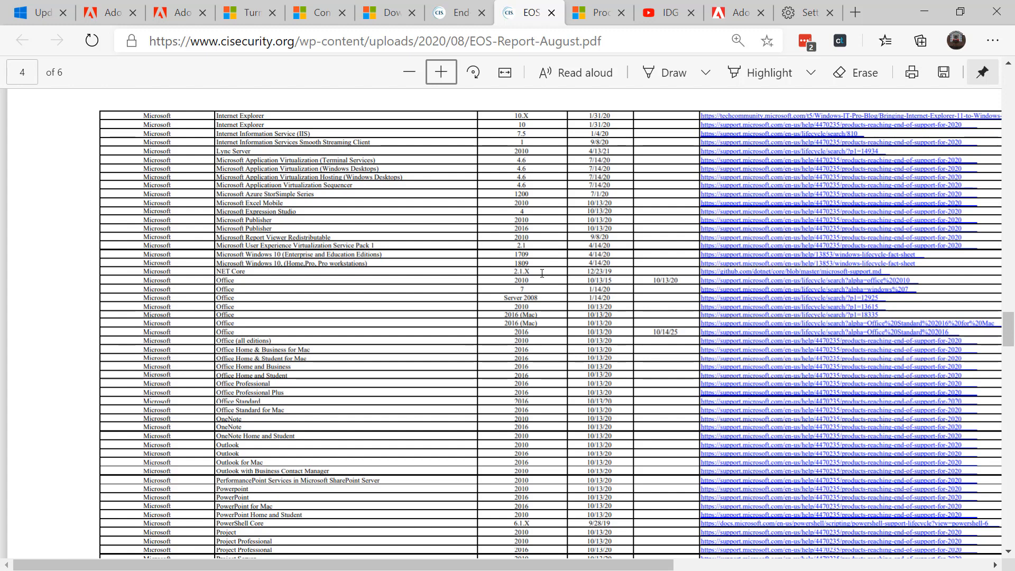
mouse_move(436, 247)
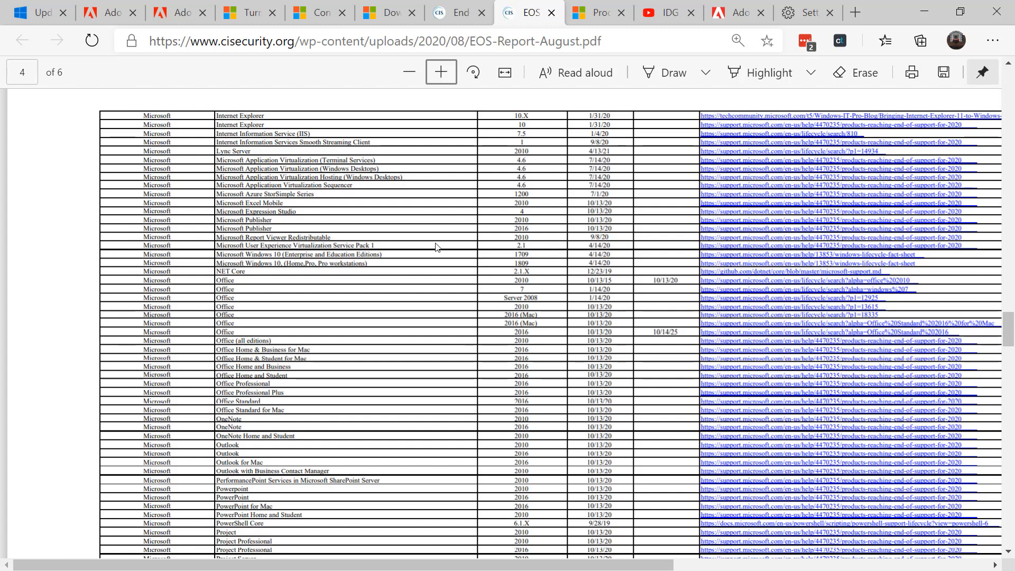
mouse_move(446, 237)
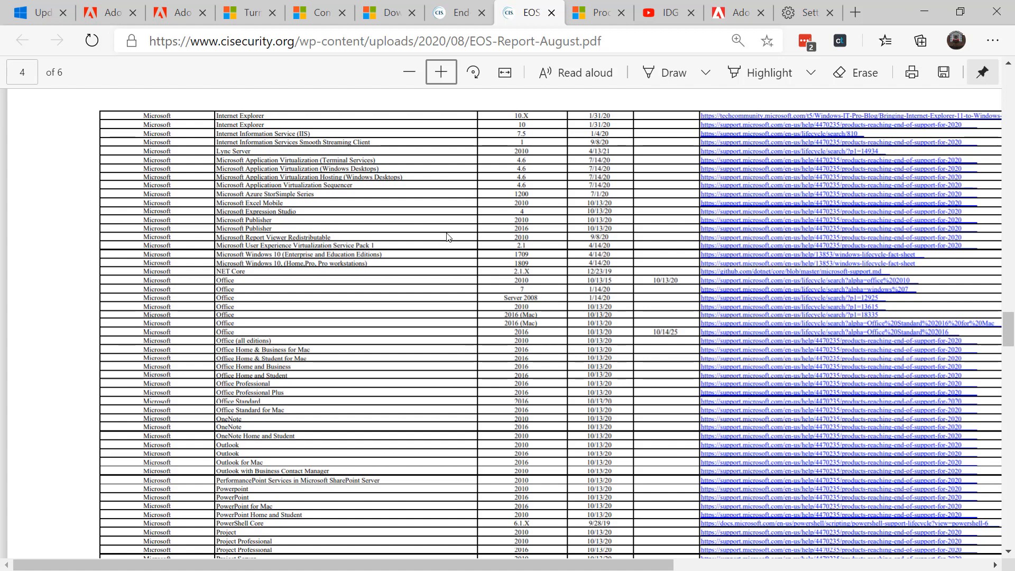
scroll(up, 3)
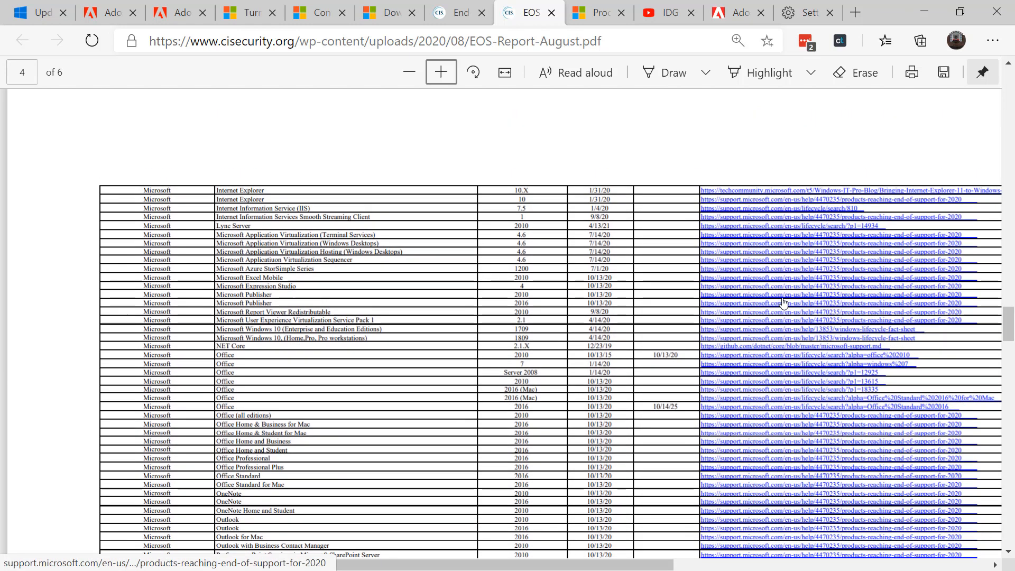
scroll(down, 3)
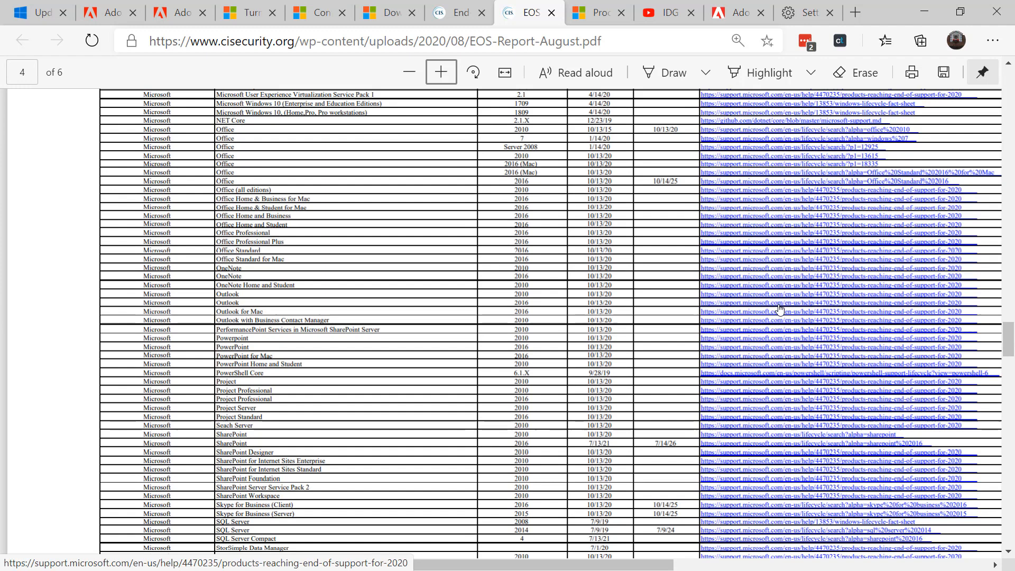
mouse_move(690, 309)
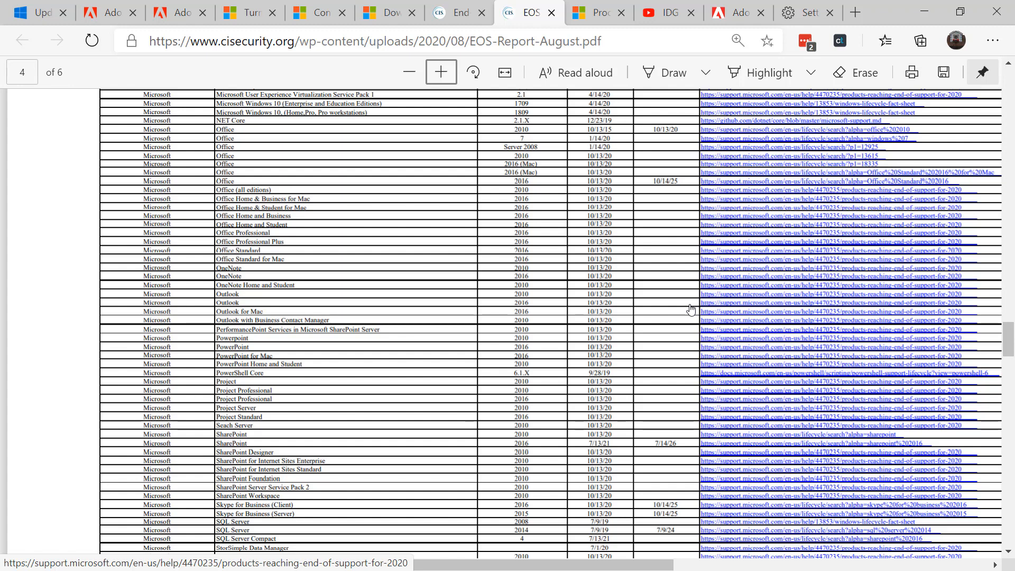
click(664, 12)
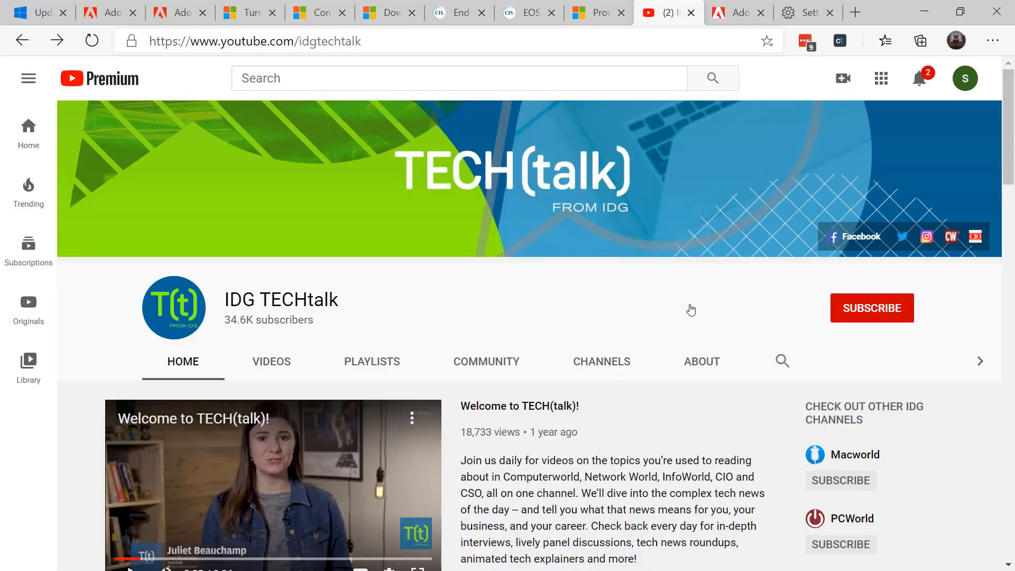